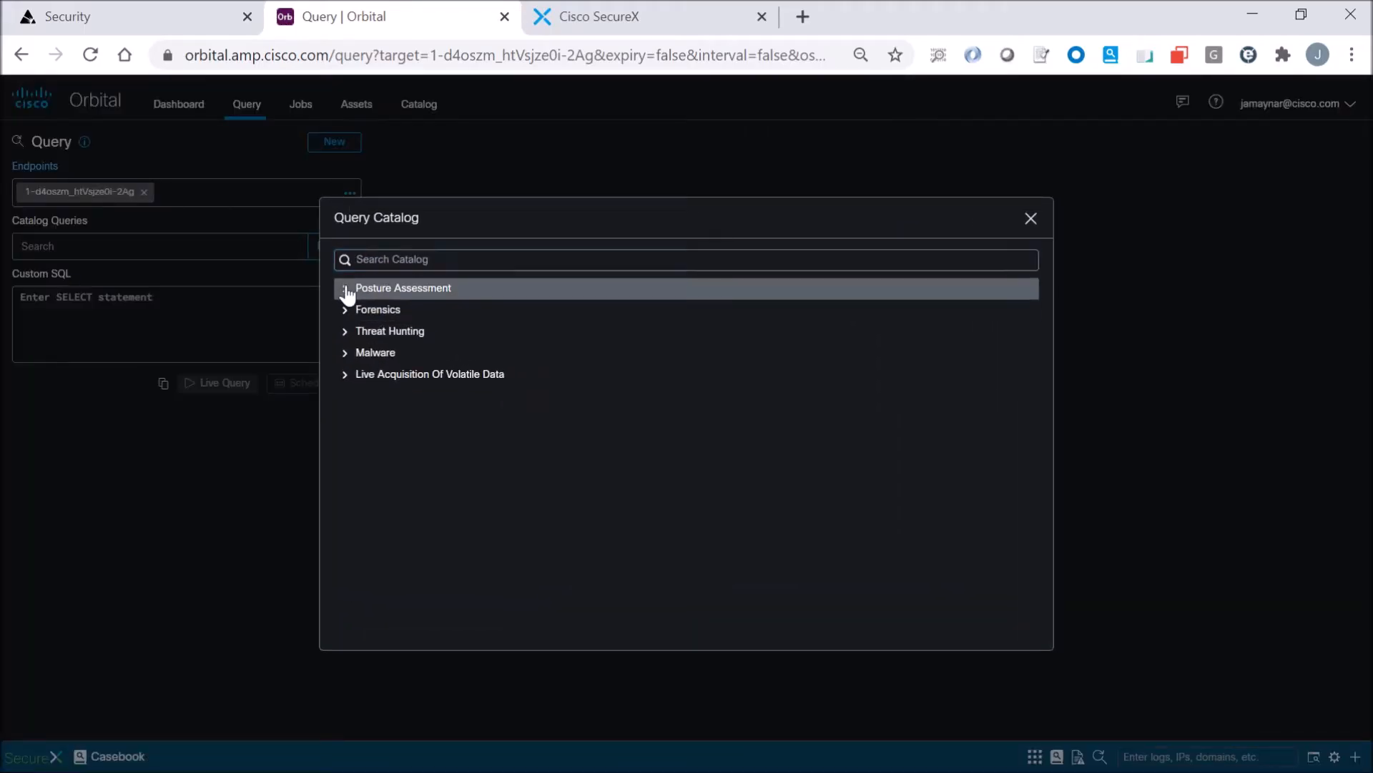
# - Add the ARP Cache Inspection catalog query's SQL to the custom query editor
pyautogui.click(402, 288)
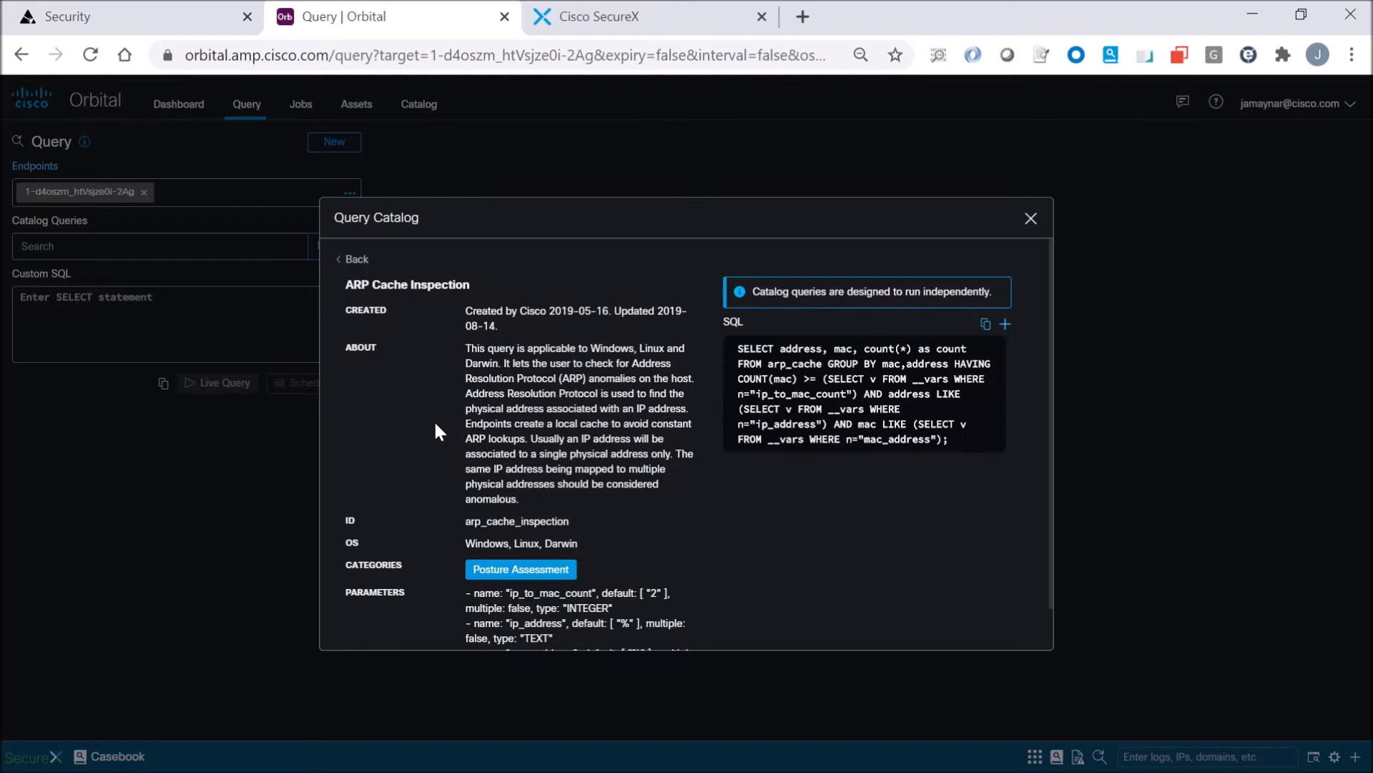
pyautogui.moveTo(984, 325)
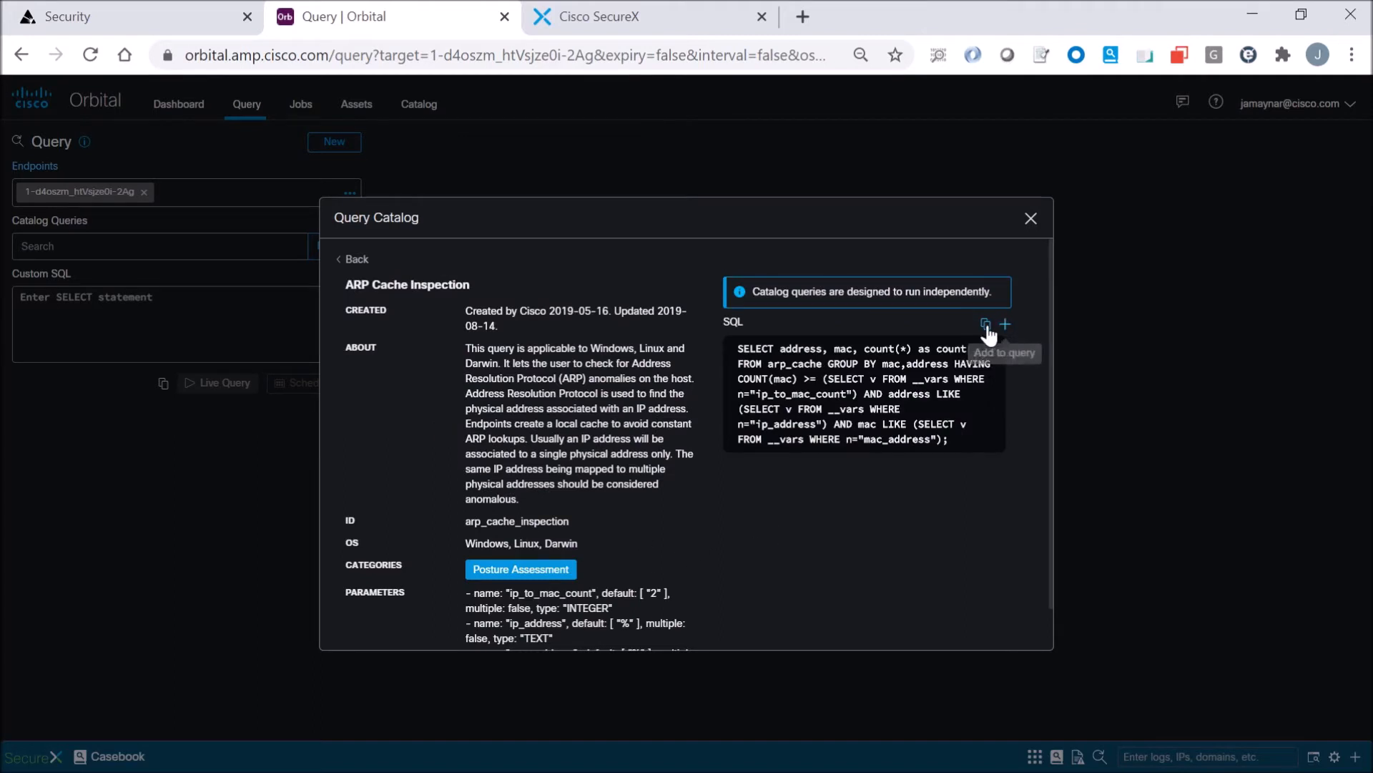
pyautogui.click(1030, 217)
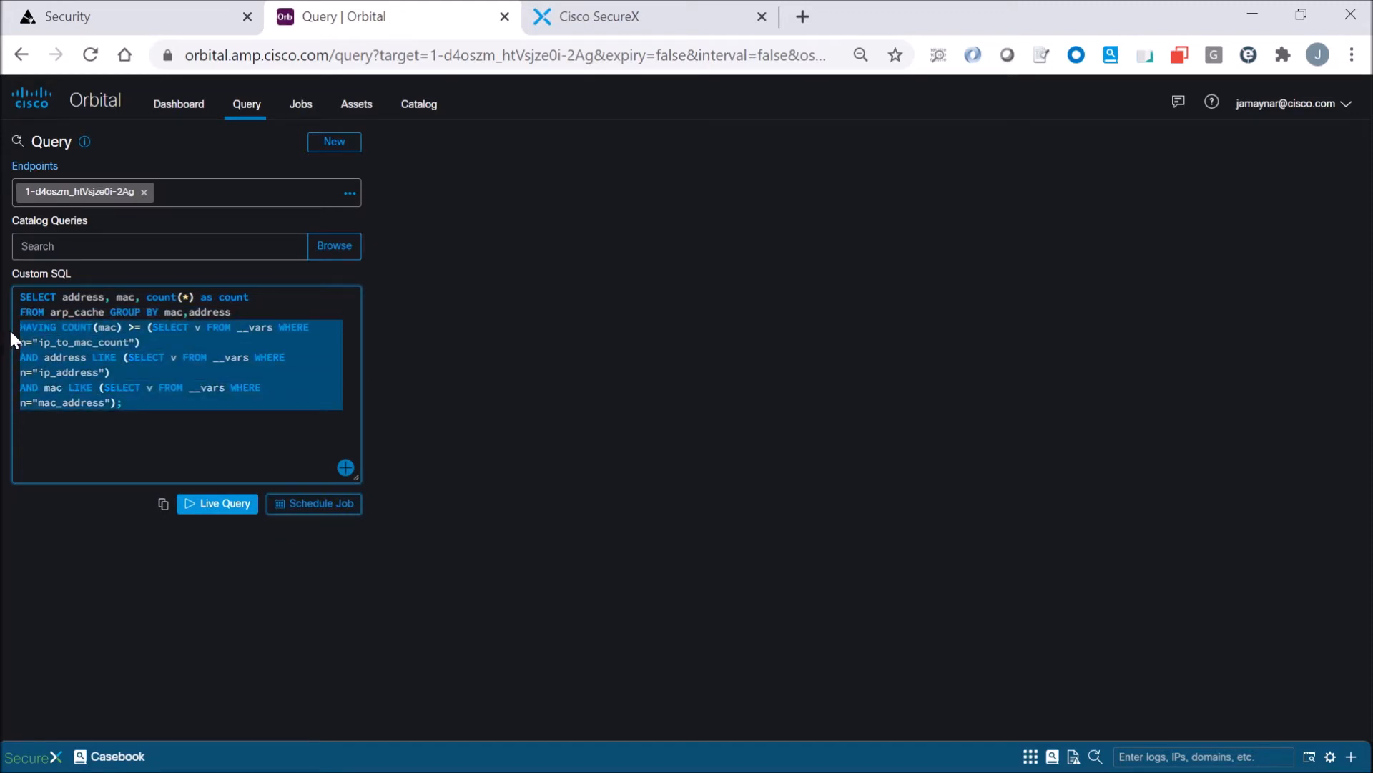
# - Run the trimmed grouped ARP cache query live, returning 12 rows from one endpoint
pyautogui.click(218, 412)
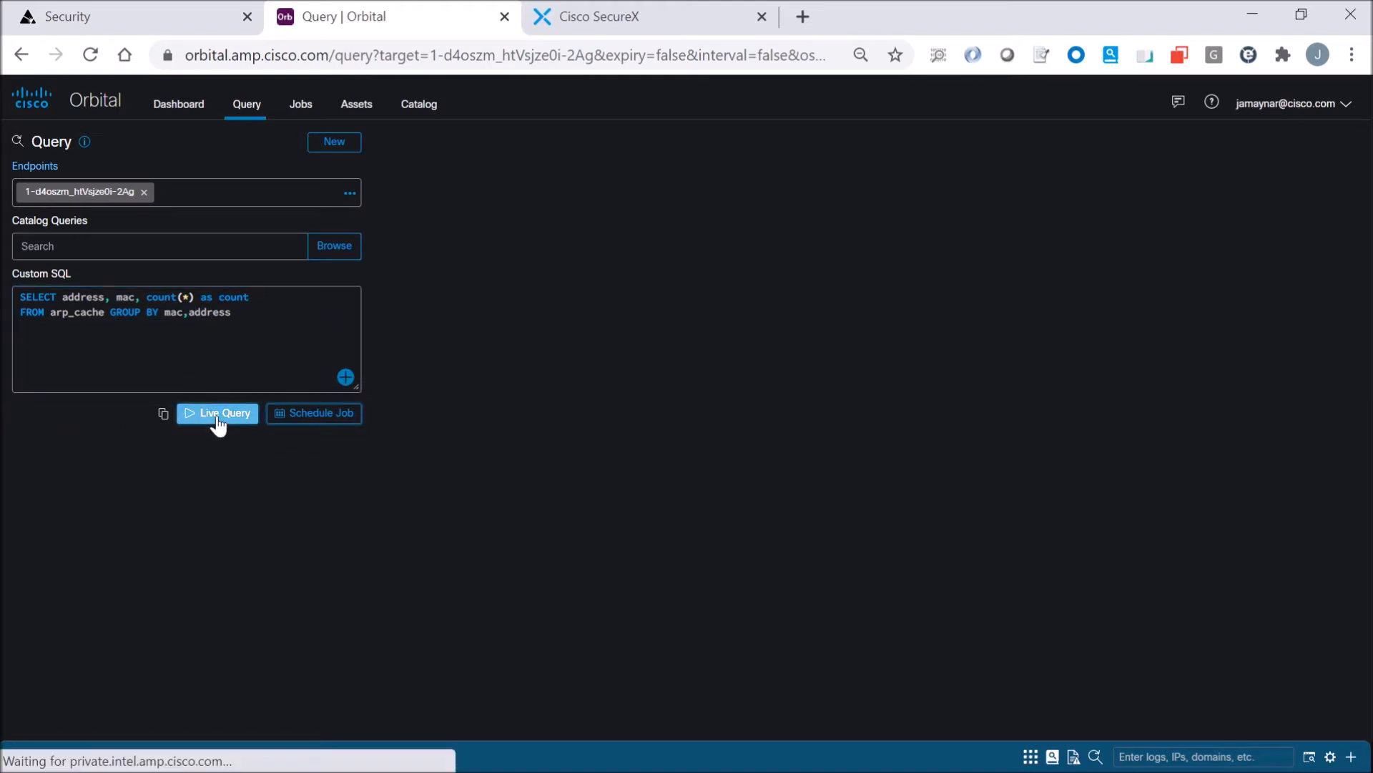
pyautogui.click(216, 412)
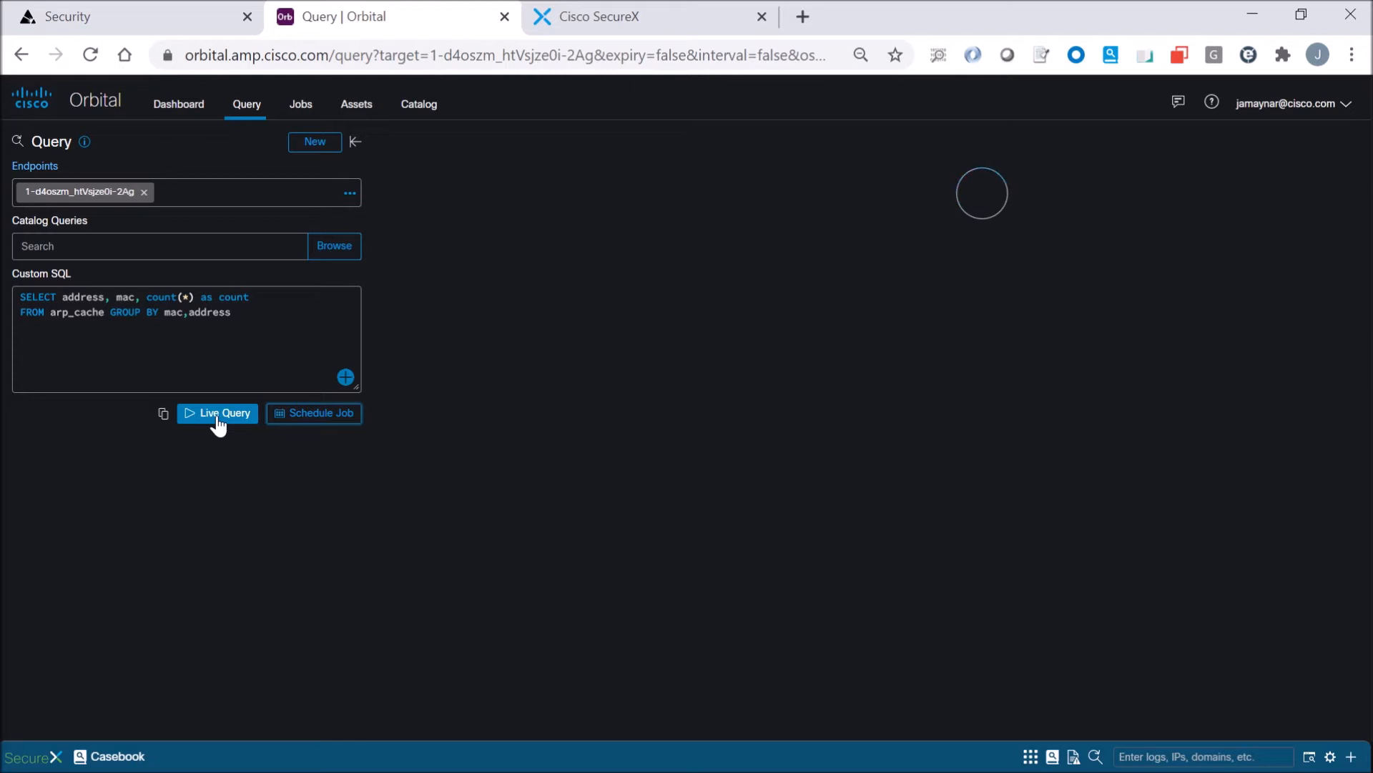
pyautogui.click(216, 412)
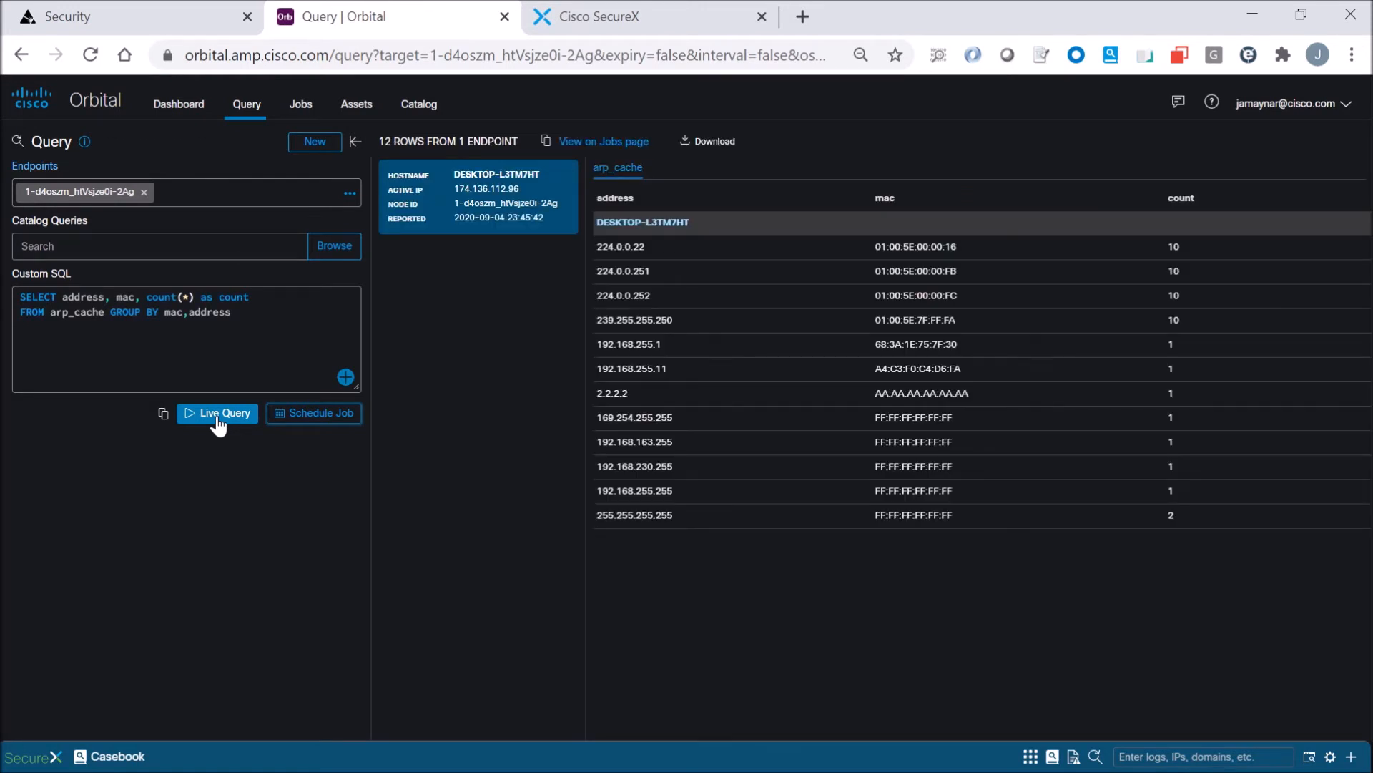
pyautogui.moveTo(805, 392)
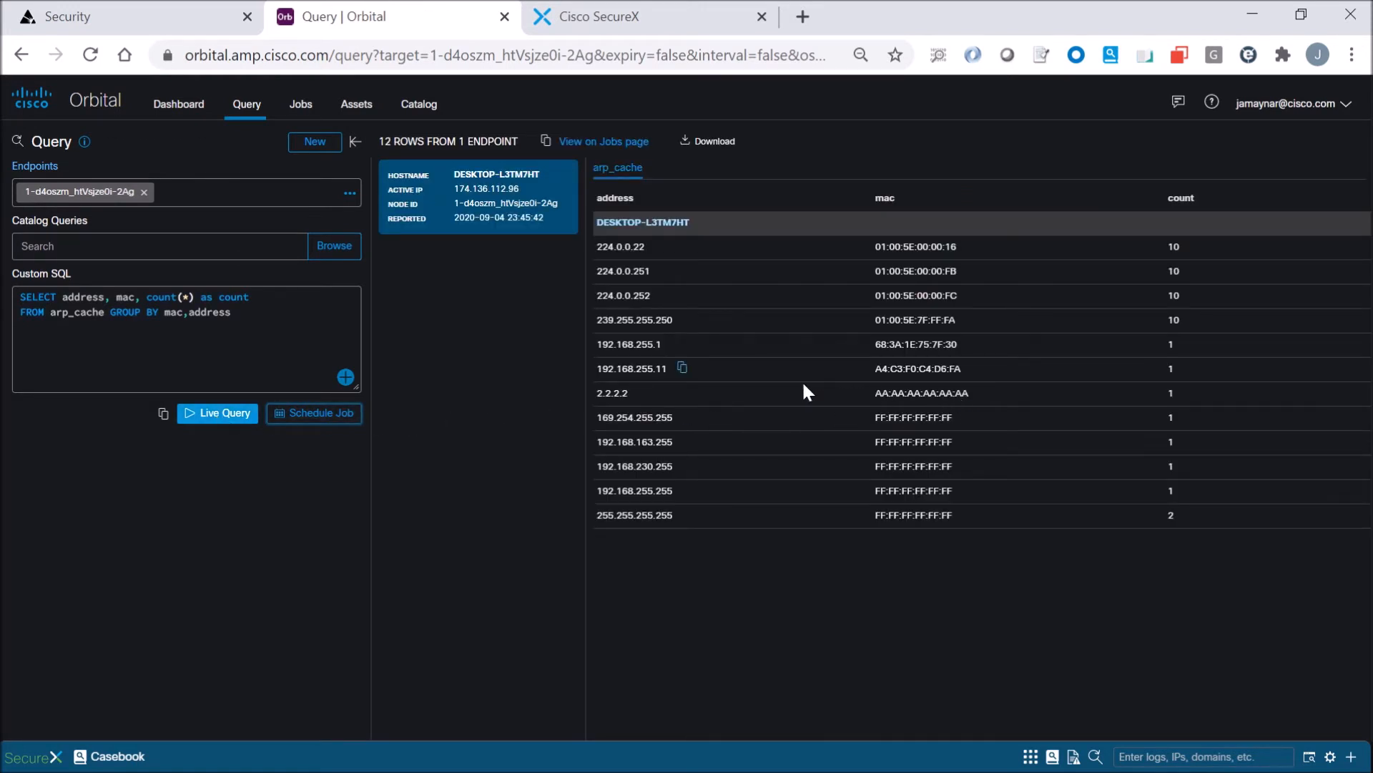
pyautogui.moveTo(880, 404)
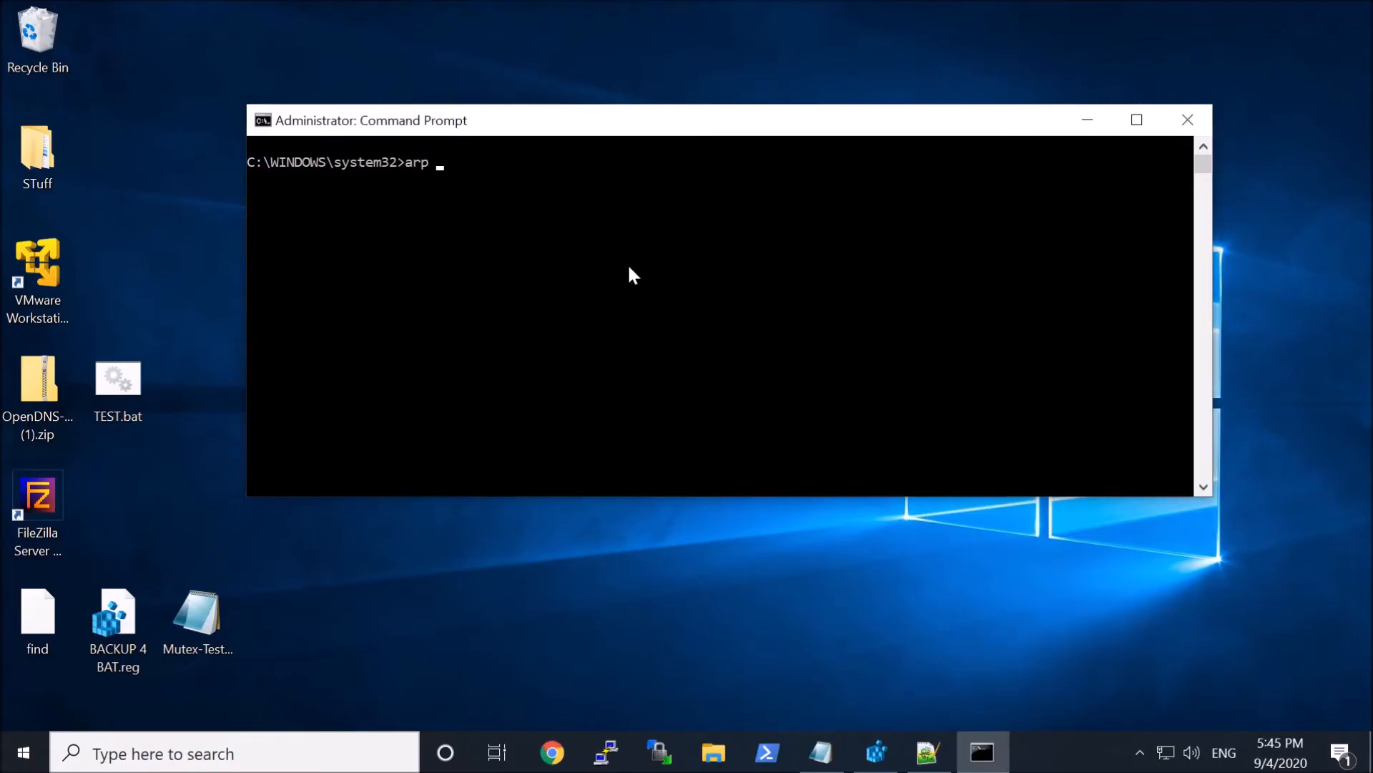
# - Enter arp -s 1.1.1.1 aa-aa-aa-aa-aa-aa to add the static ARP entry
pyautogui.write('-s')
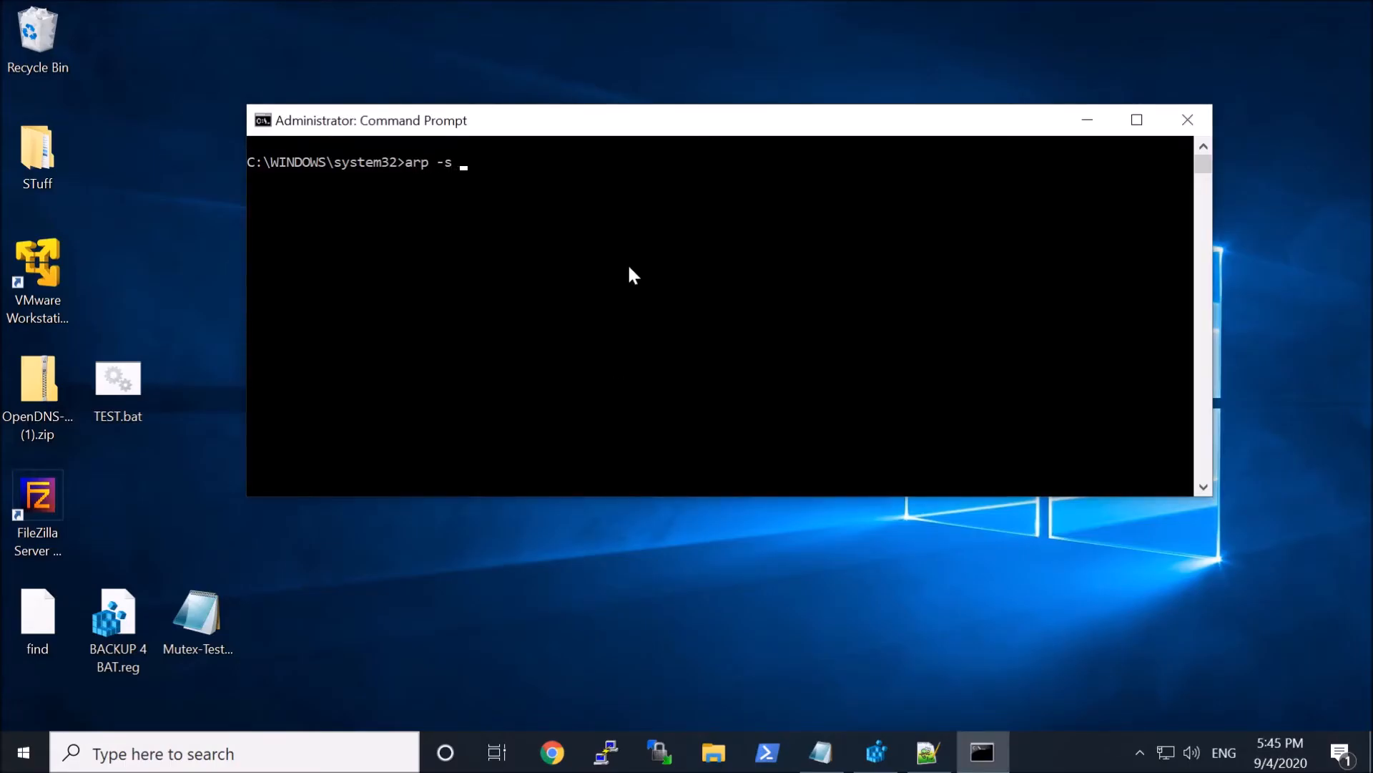
pyautogui.write('1.1.1.')
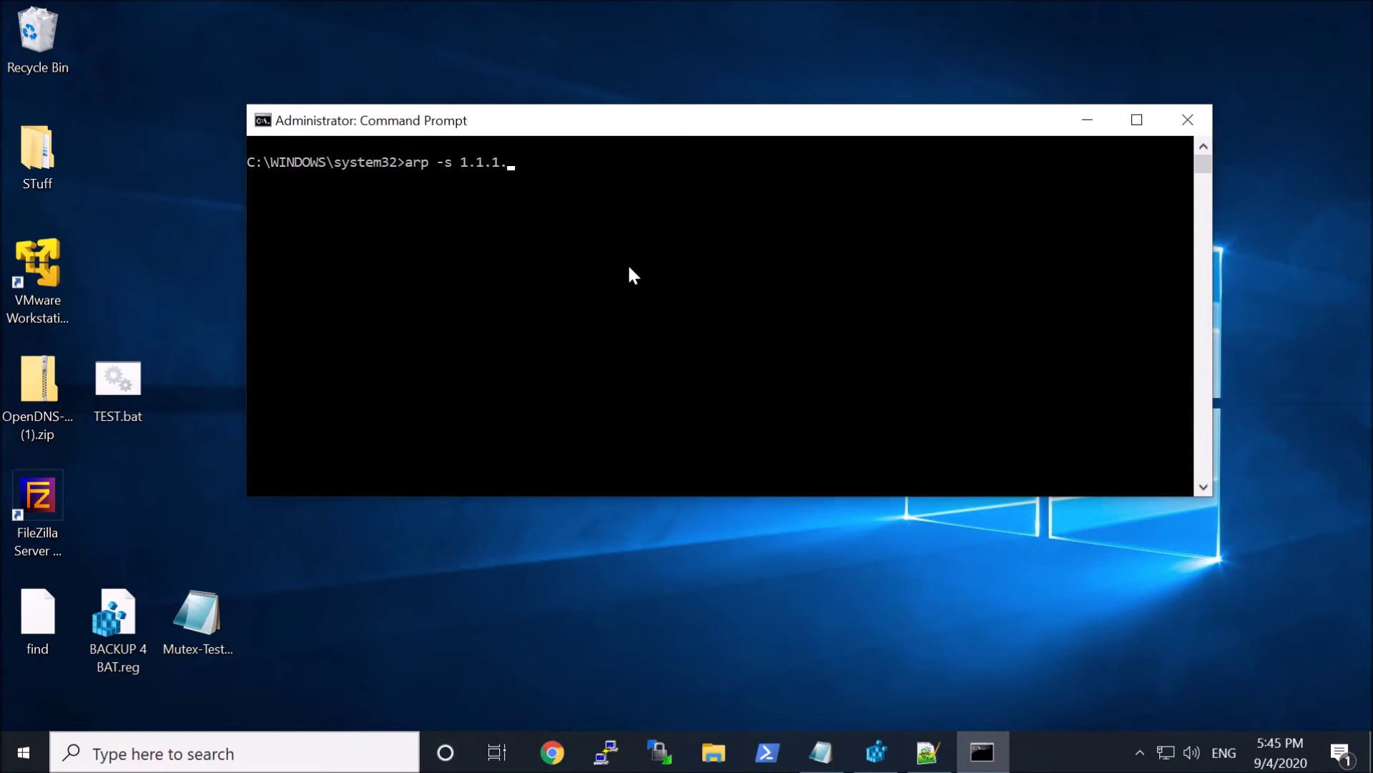
pyautogui.write('1')
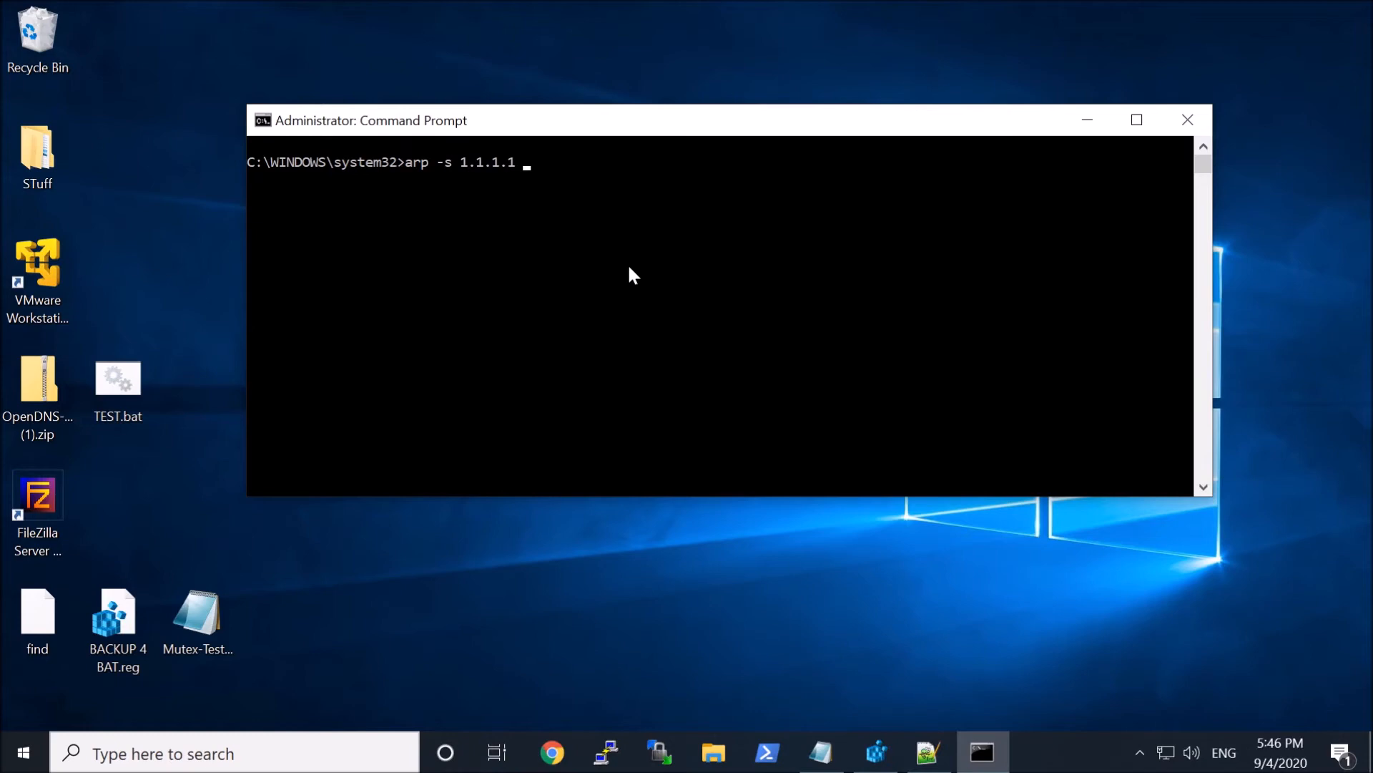
pyautogui.write('aa-aa-')
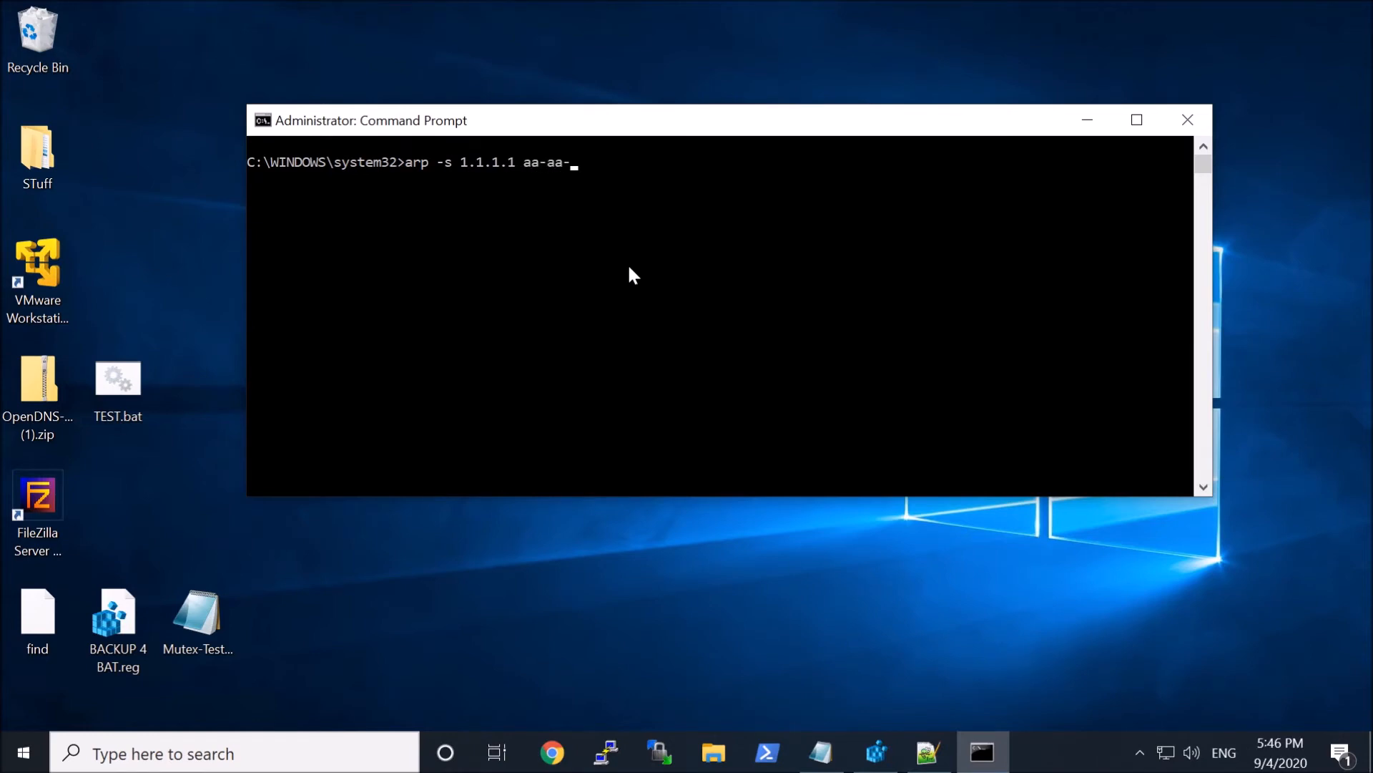
pyautogui.write('aa-aa-')
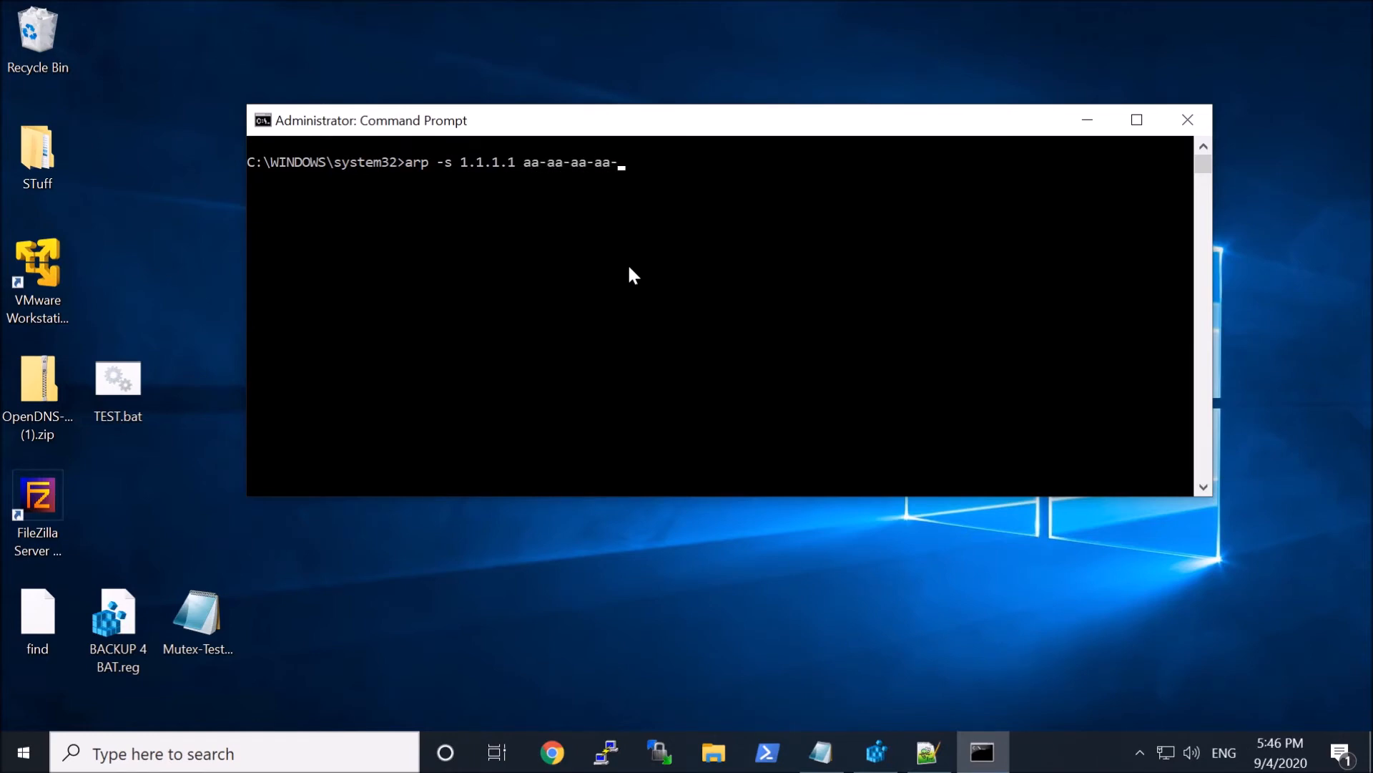
pyautogui.press('Return')
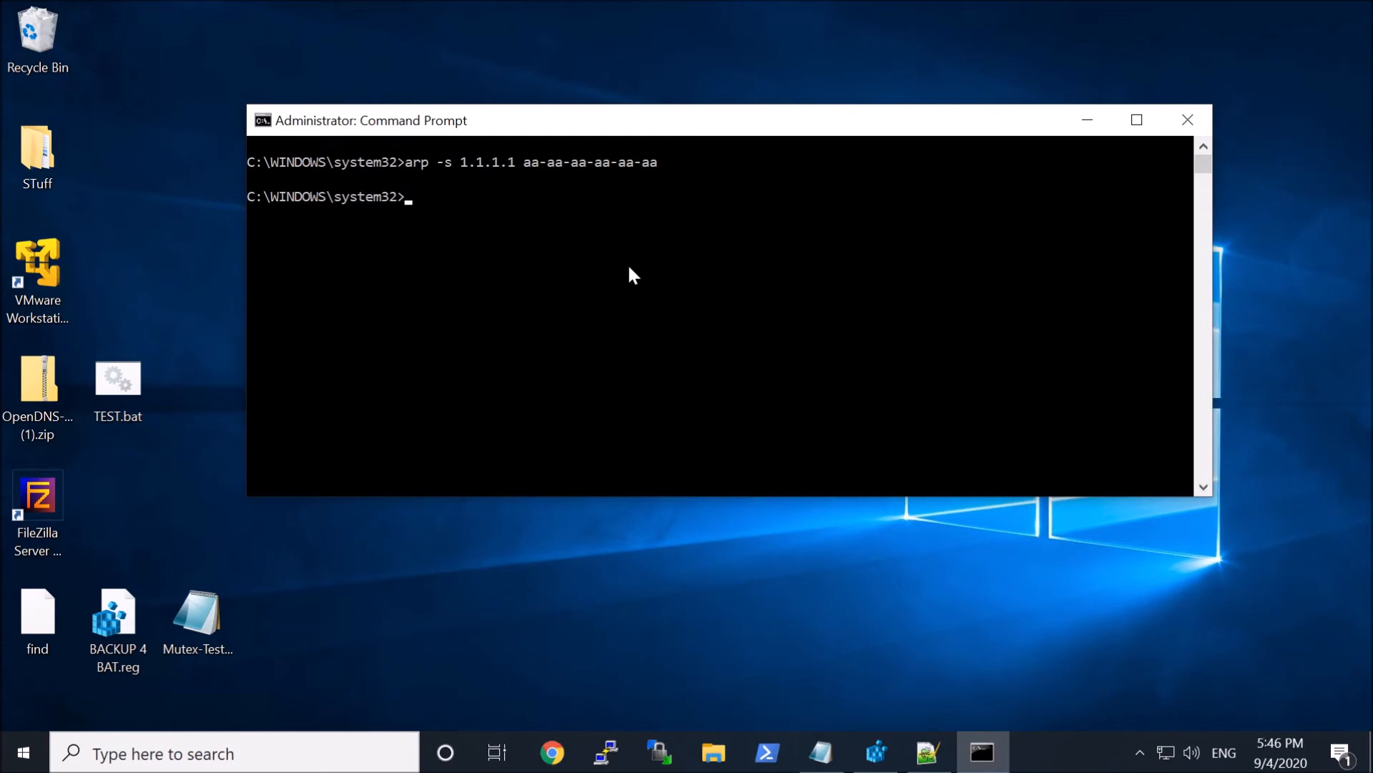
pyautogui.write('arp_cache GROUP BY mac,address')
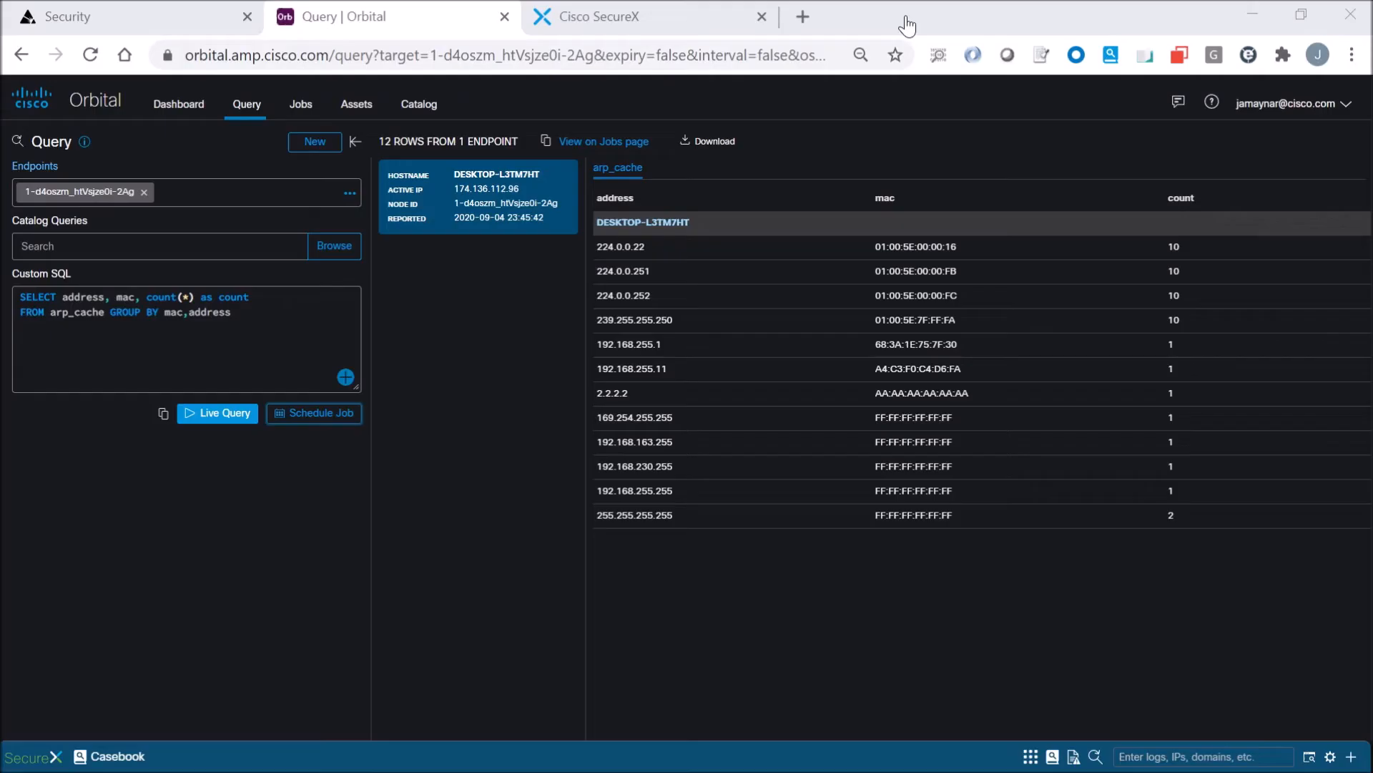
# - Rerun the live ARP query, now returning 13 rows with 1.1.1.1 on AA:AA:AA:AA:AA:AA
pyautogui.click(216, 412)
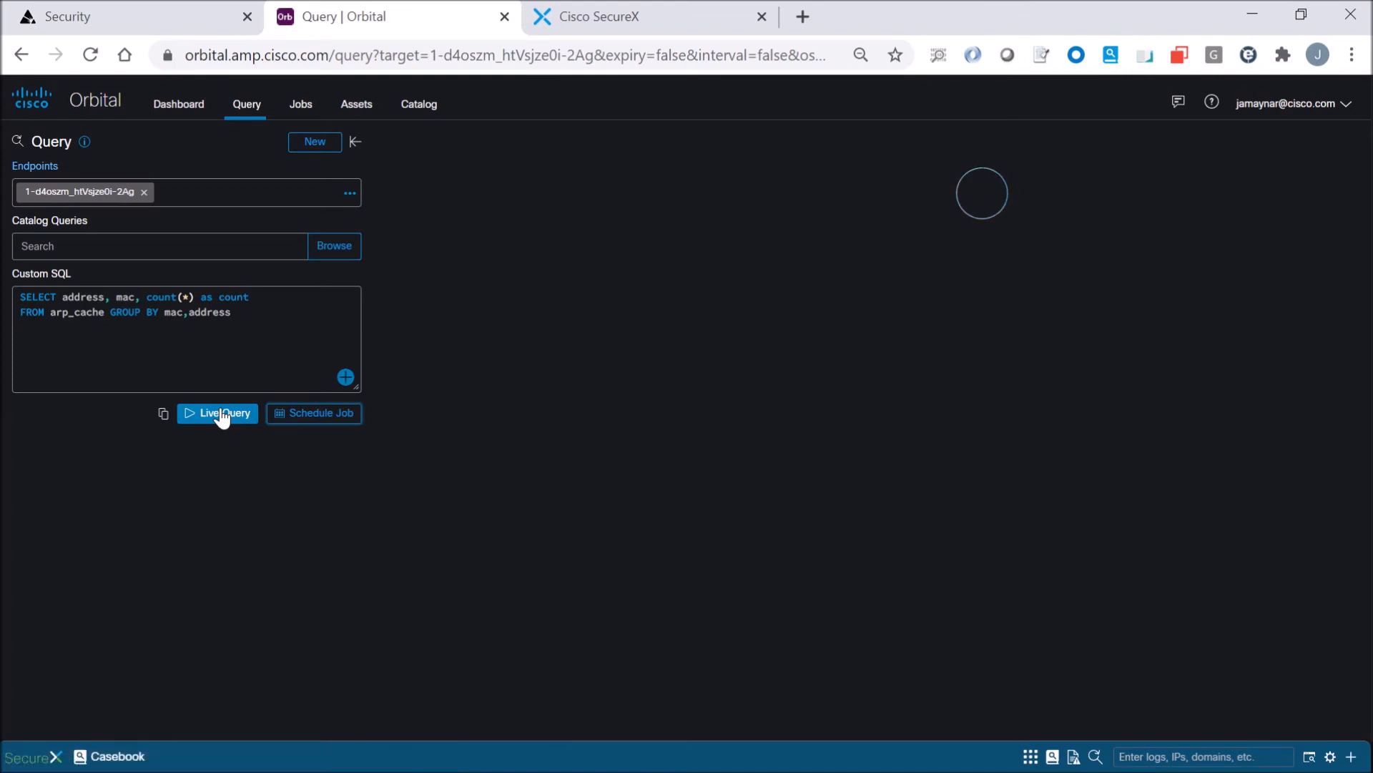
pyautogui.click(216, 412)
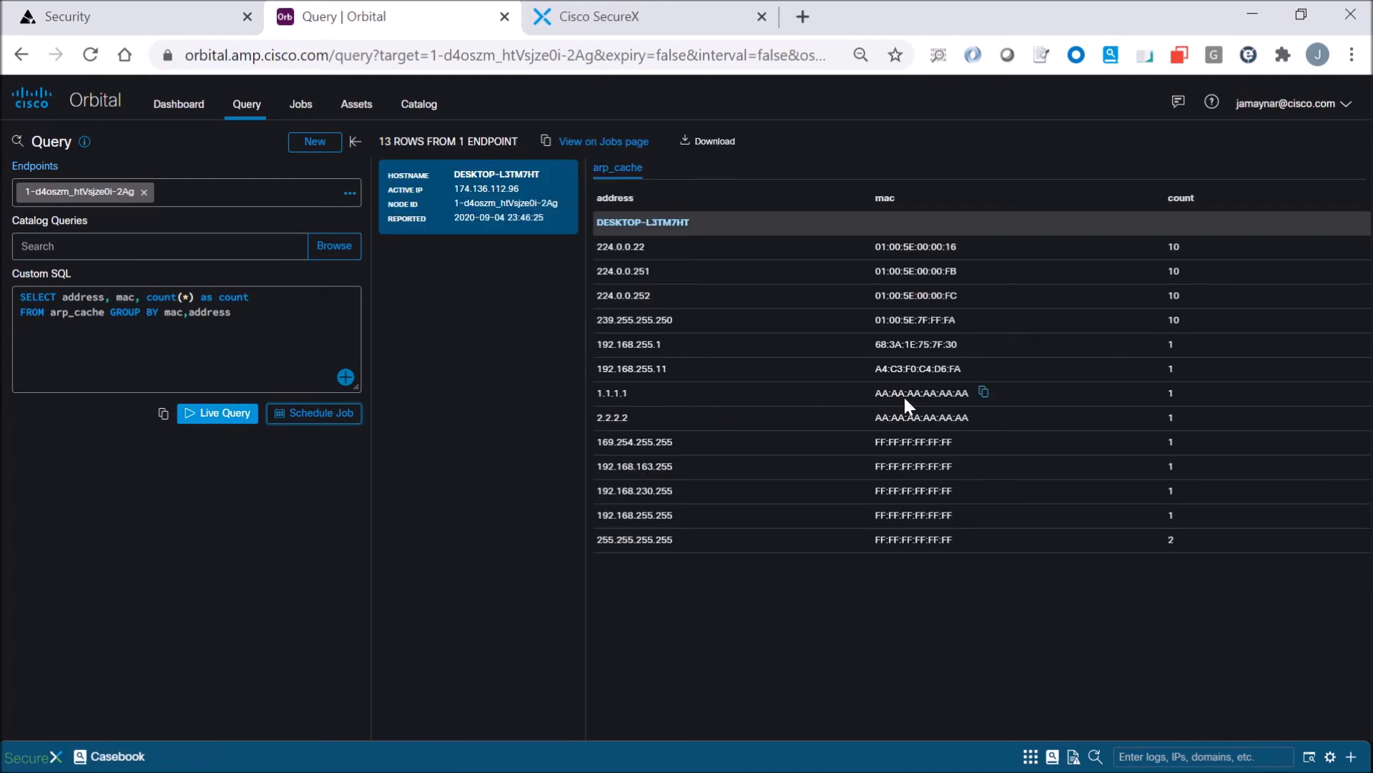
pyautogui.moveTo(946, 416)
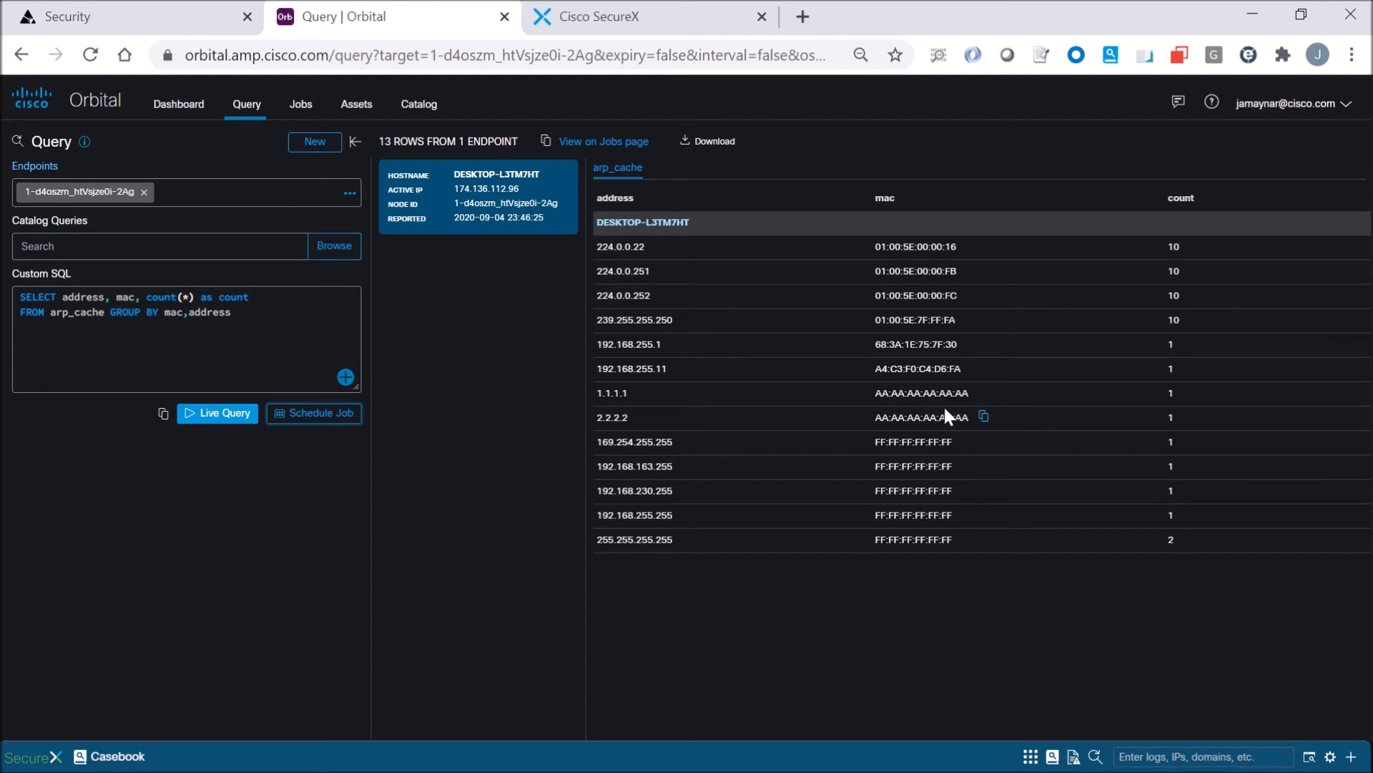
pyautogui.moveTo(935, 423)
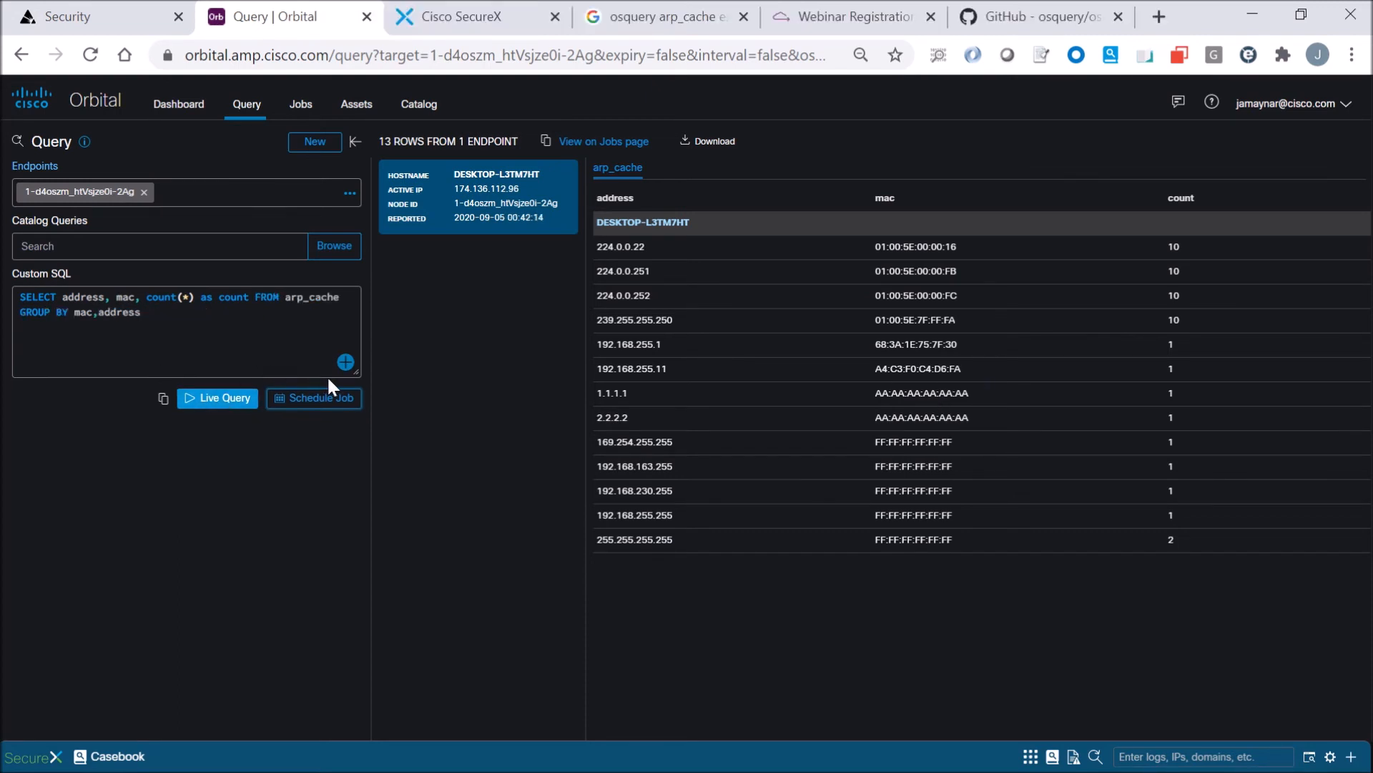
# - Save the grouped SQL and the mac_count duplicate-MAC subquery as custom queries and run both live
pyautogui.click(345, 361)
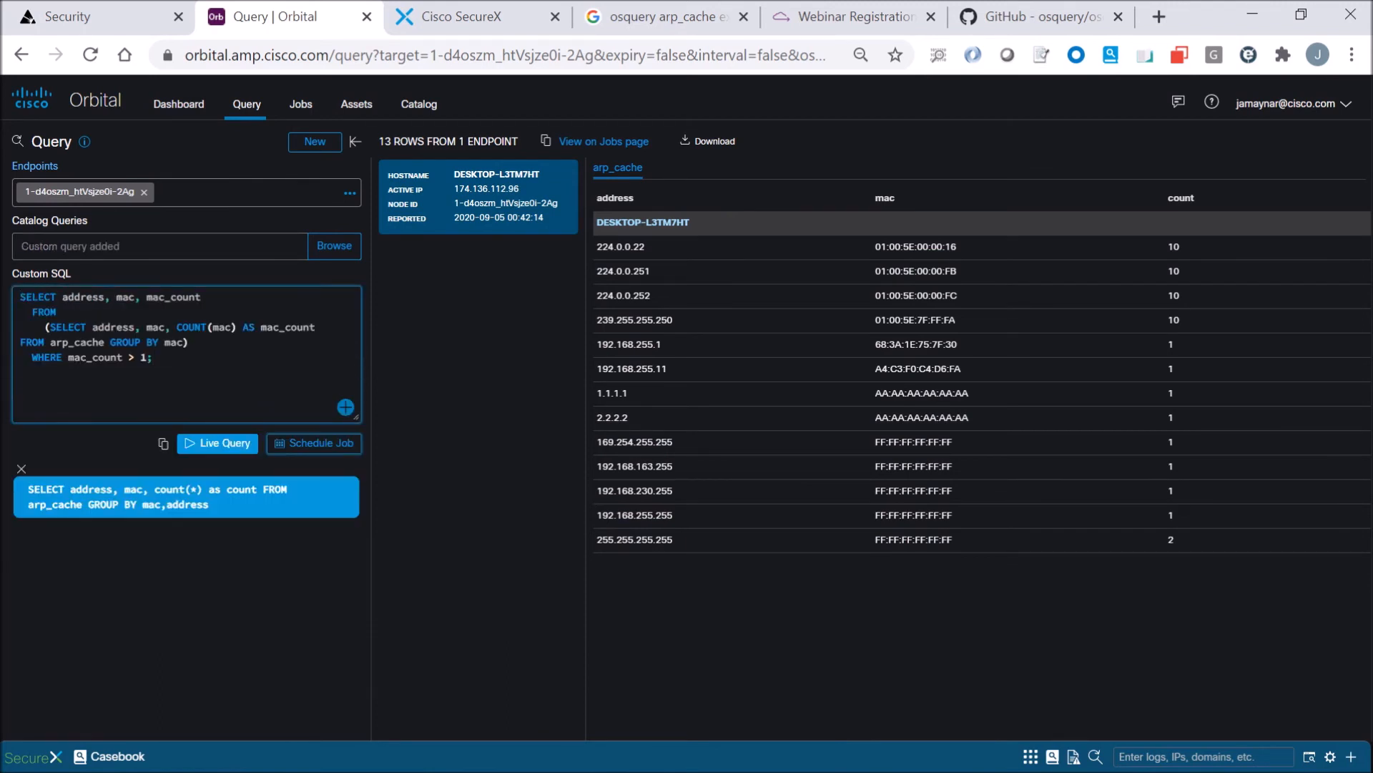
pyautogui.moveTo(345, 407)
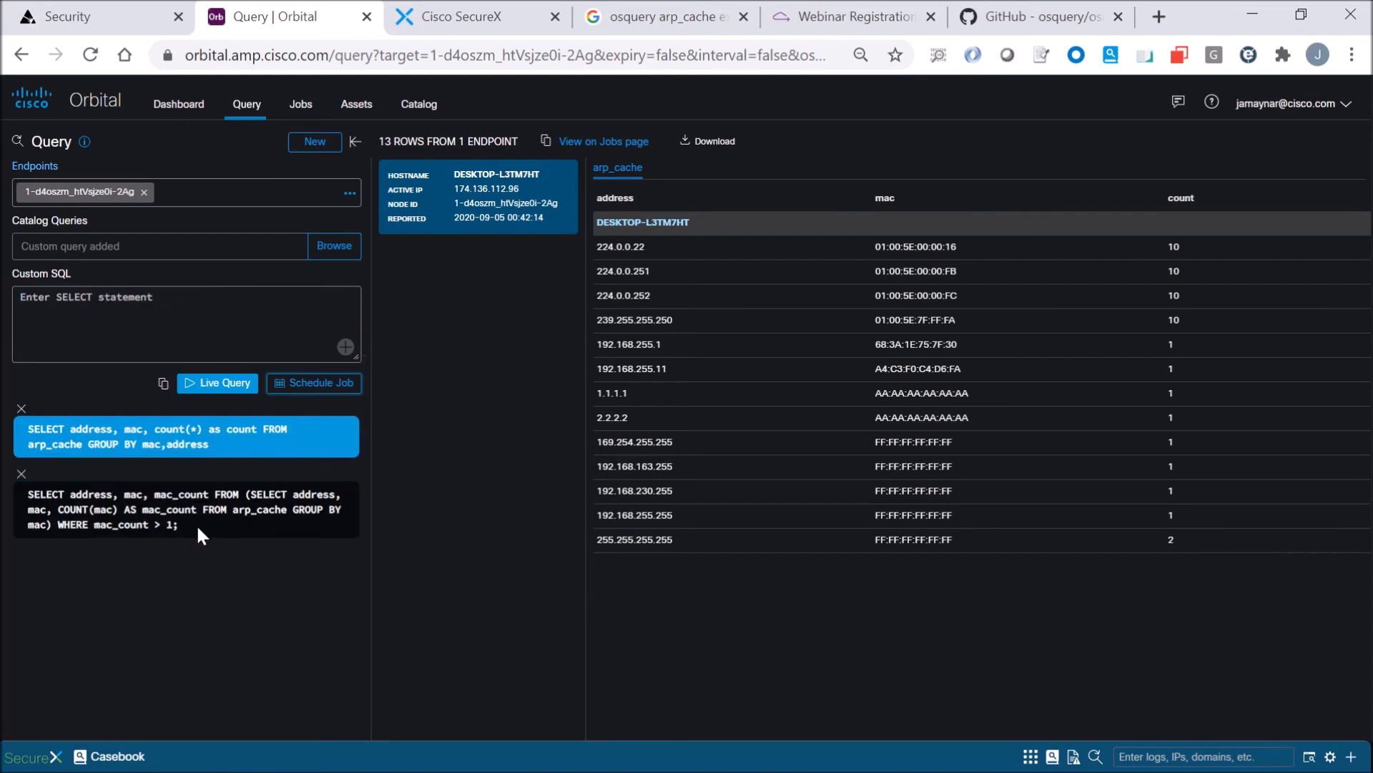
pyautogui.moveTo(217, 384)
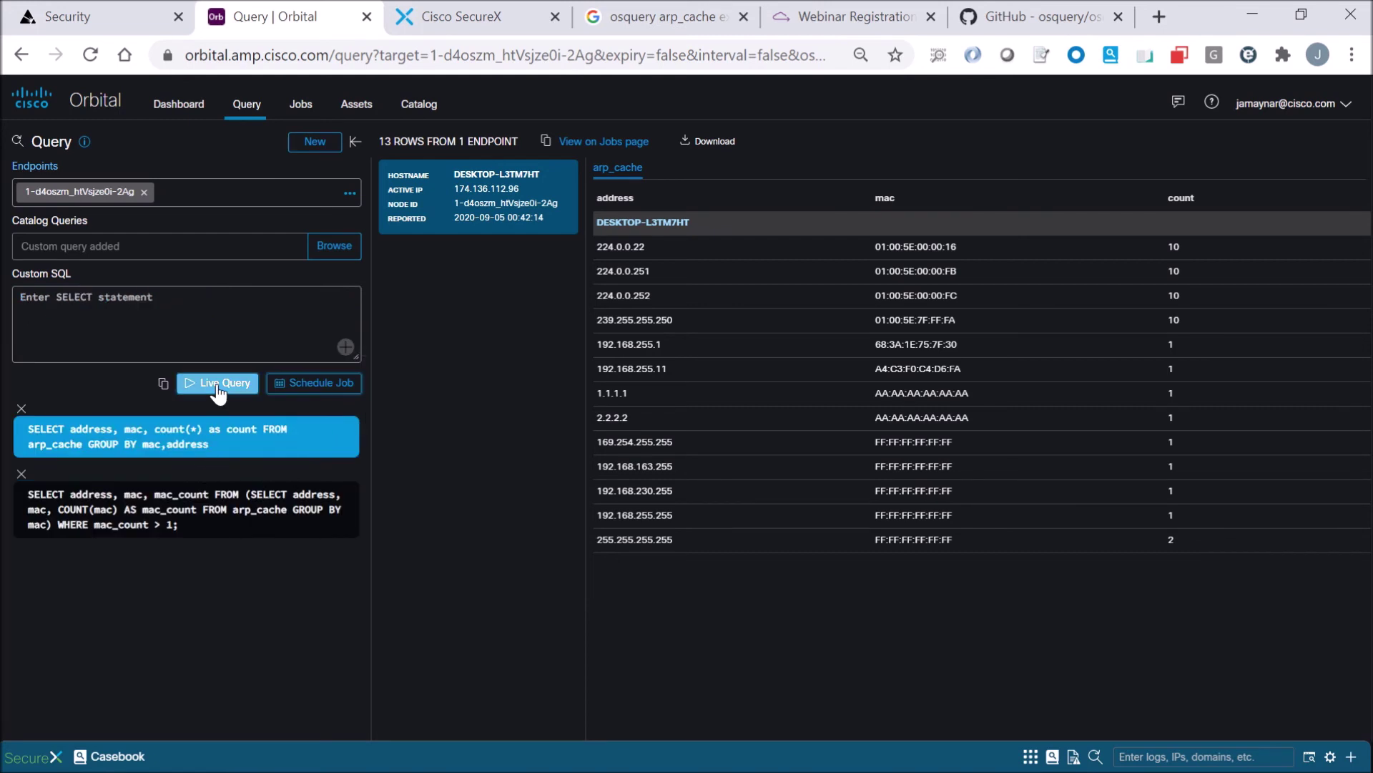
pyautogui.click(216, 383)
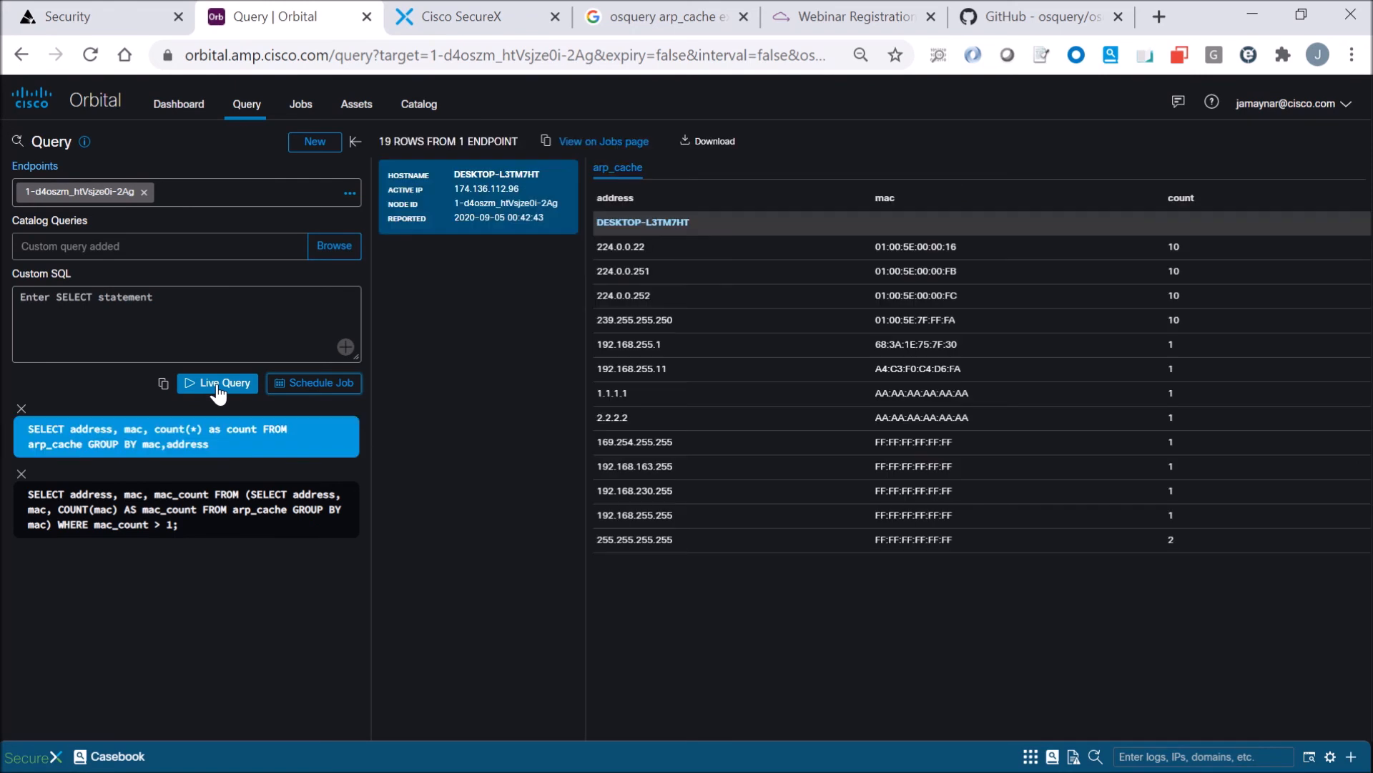
pyautogui.moveTo(322, 457)
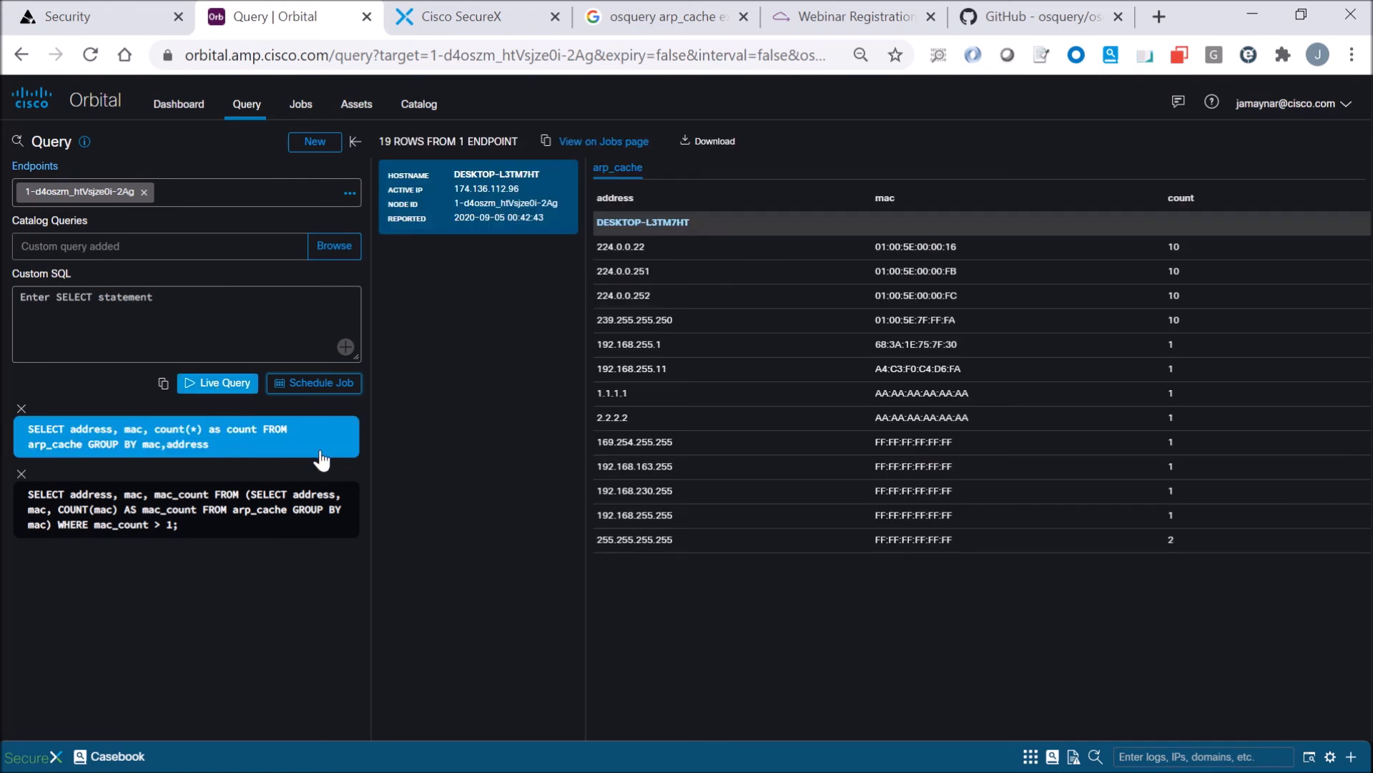
pyautogui.moveTo(937, 412)
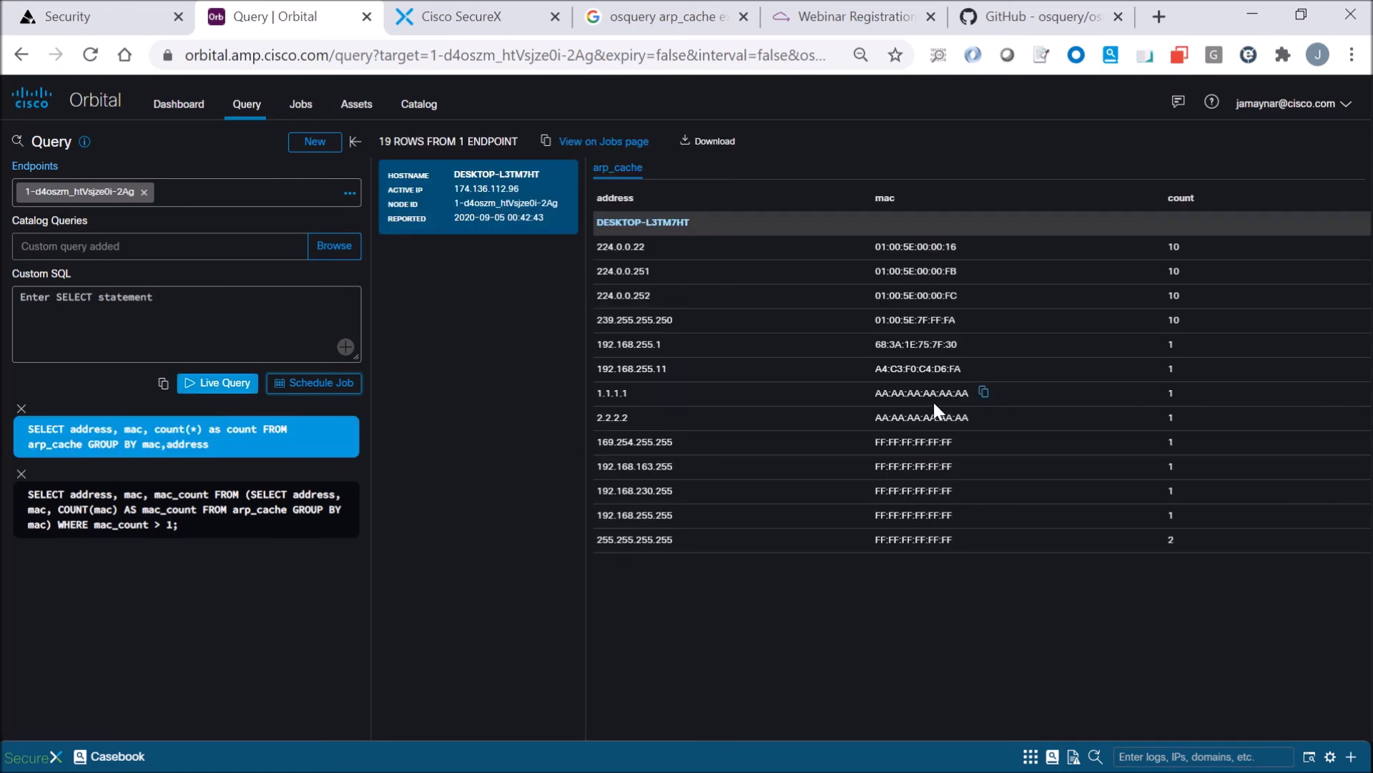
# - Show the duplicate-MAC query results, where AA:AA:AA:AA:AA:AA has mac_count 2
pyautogui.click(184, 508)
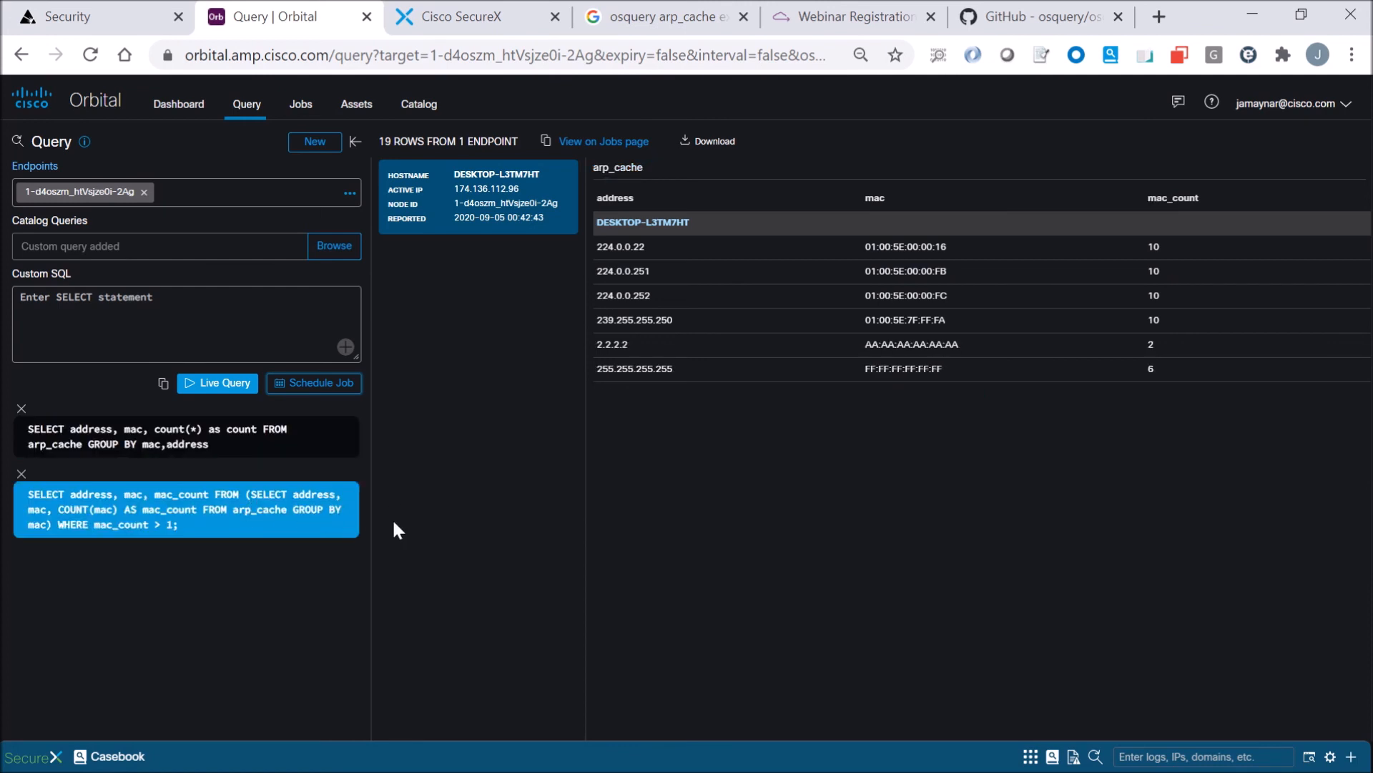
pyautogui.moveTo(1160, 362)
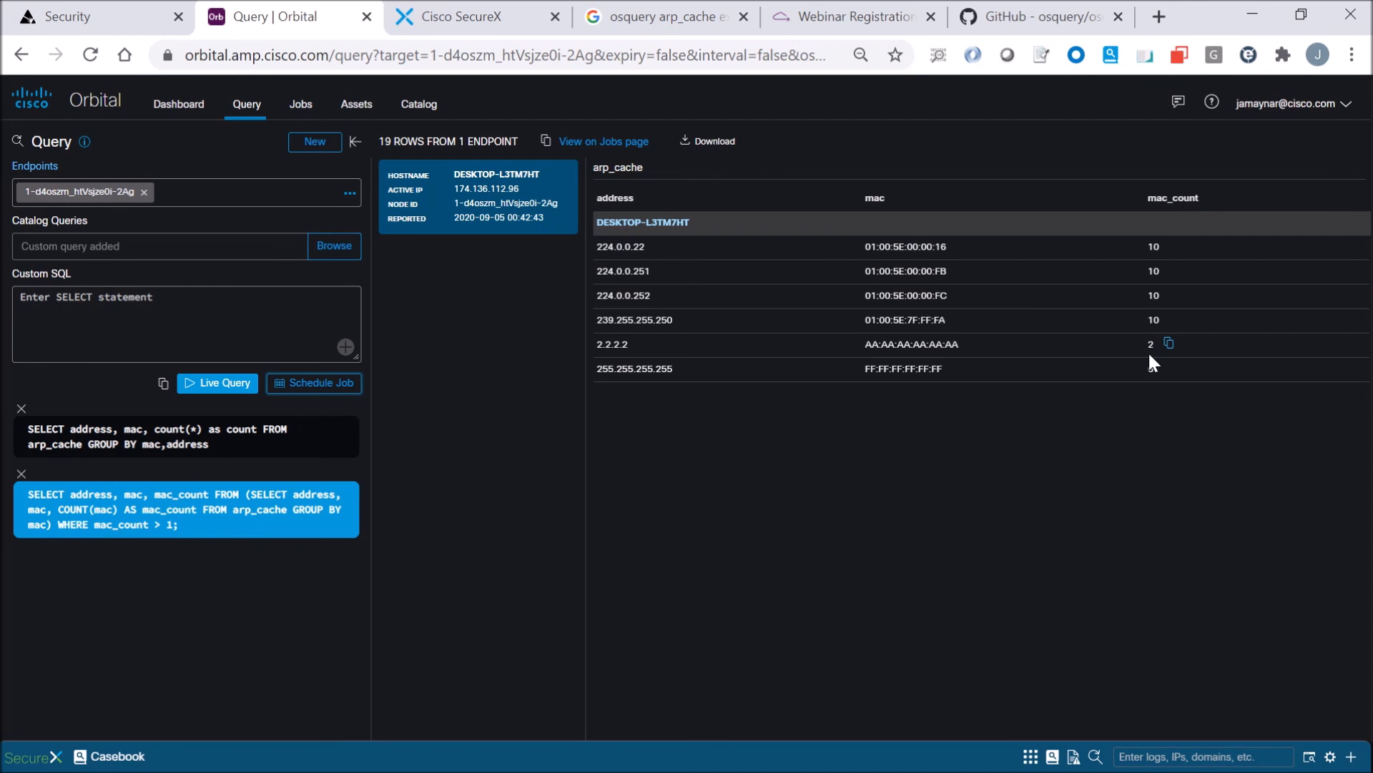
pyautogui.moveTo(648, 405)
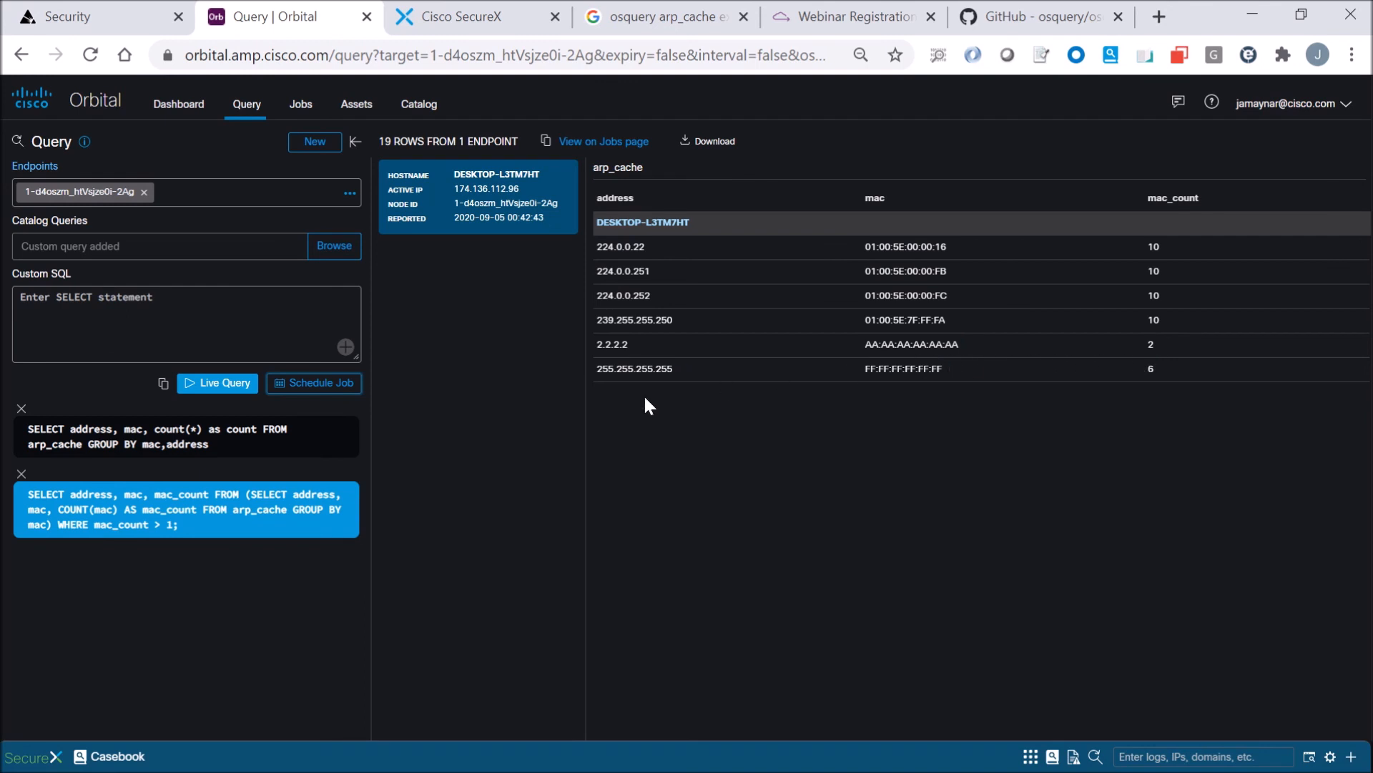
pyautogui.moveTo(141, 540)
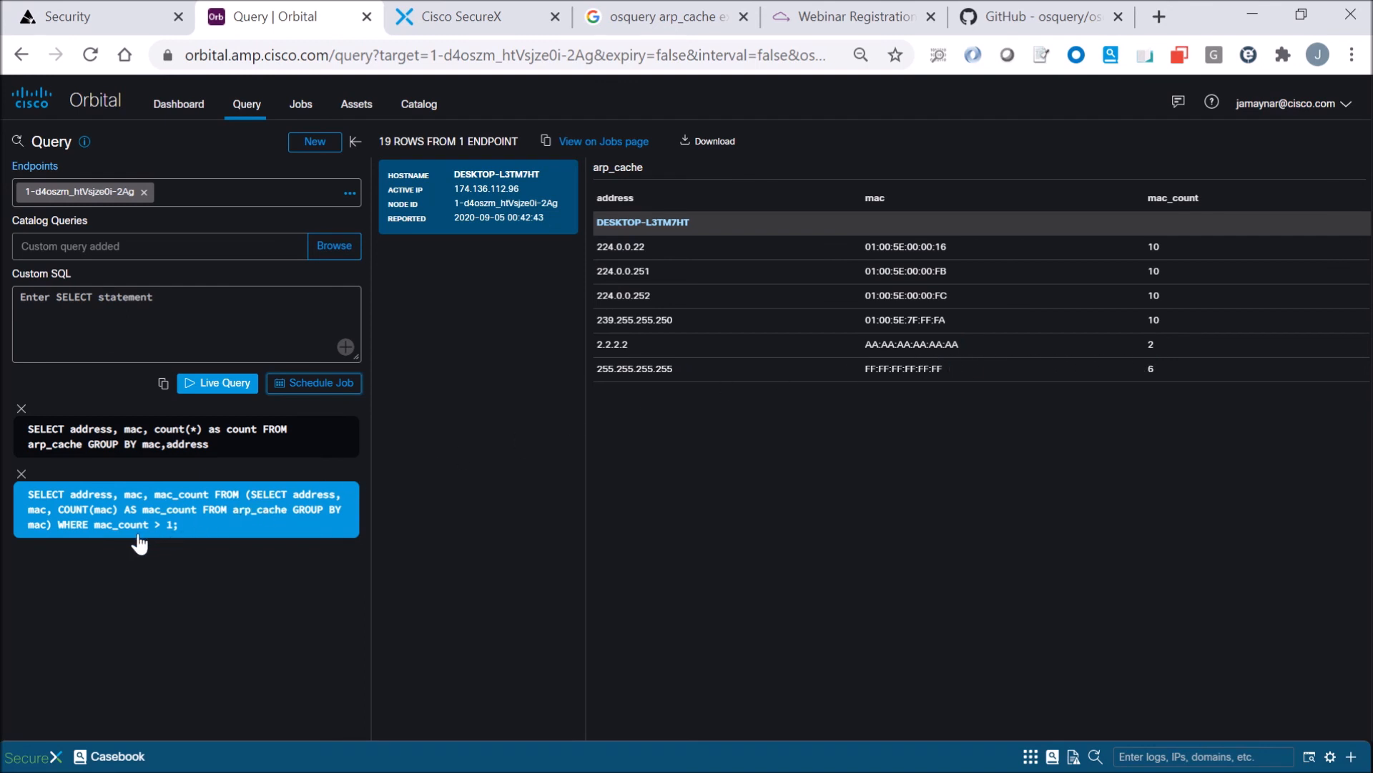